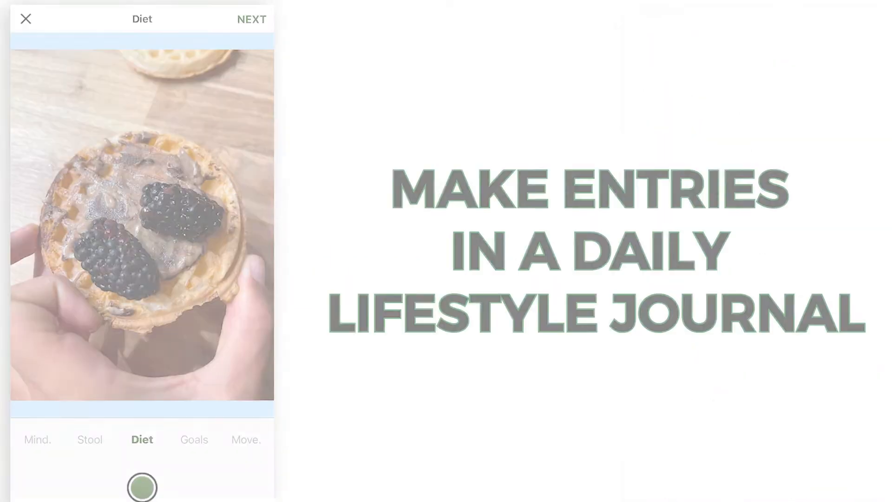
Advance from the waffle diet photo to the Reflect screen with caption, food-groups toggle and progress ratings
left_click(252, 18)
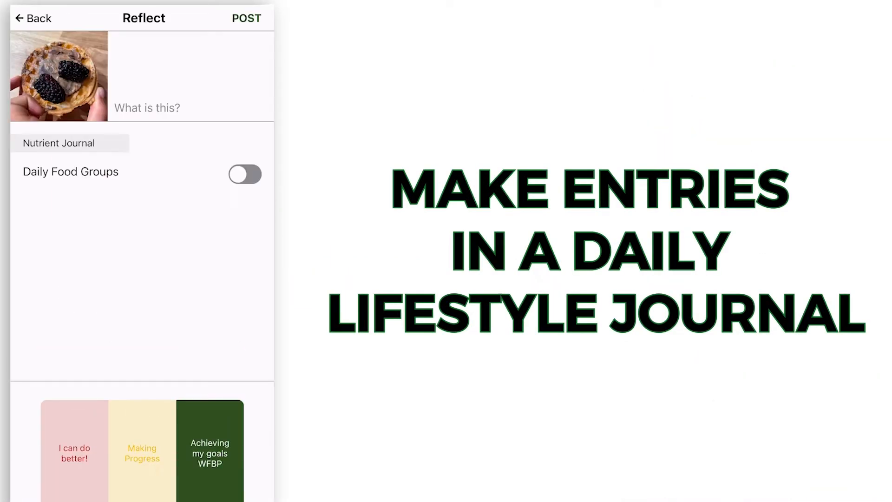